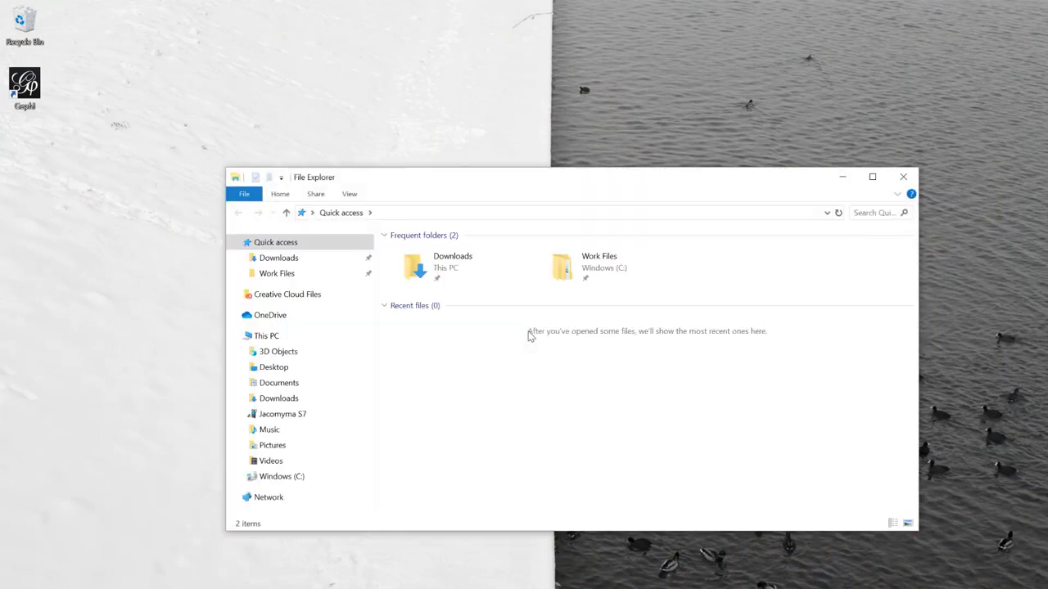
# Step: Browse from Windows (C:) to Program Files (x86) > Java and select the jre1.8.0_251 folder
pyautogui.click(270, 462)
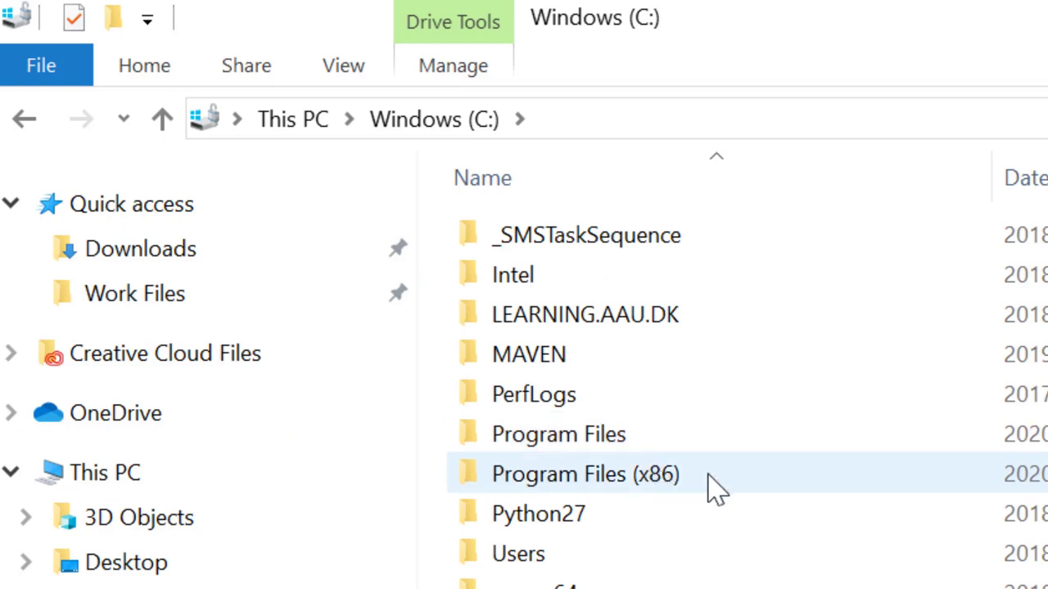
pyautogui.moveTo(754, 496)
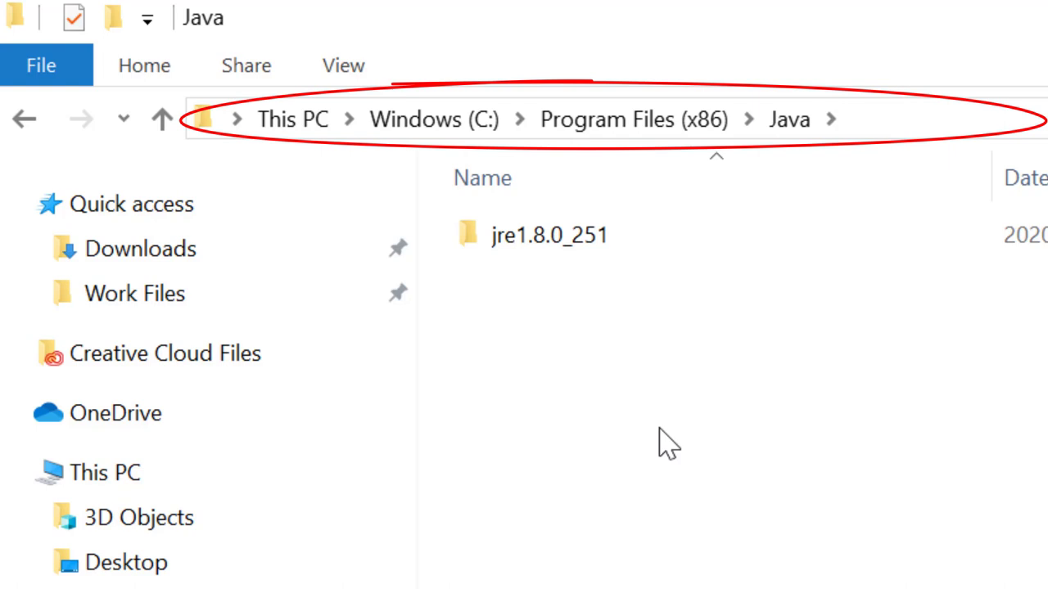
pyautogui.moveTo(641, 398)
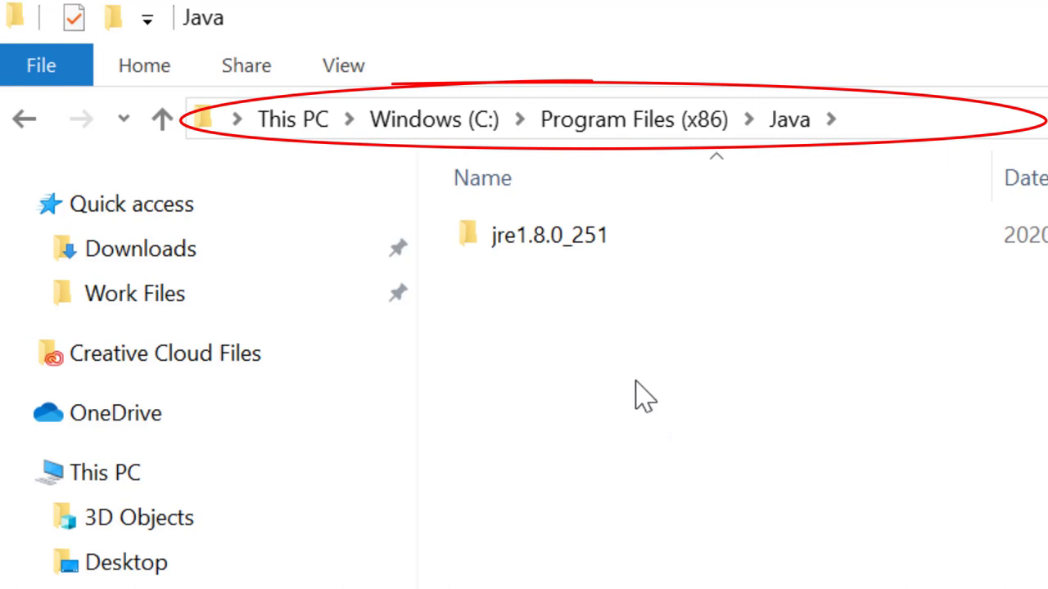
pyautogui.moveTo(577, 308)
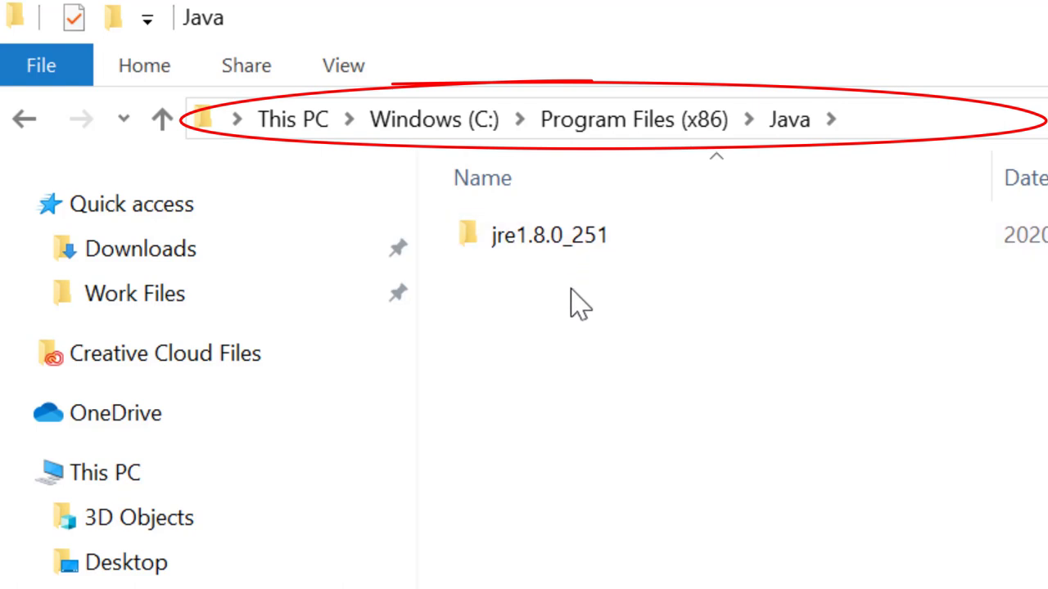
pyautogui.click(547, 236)
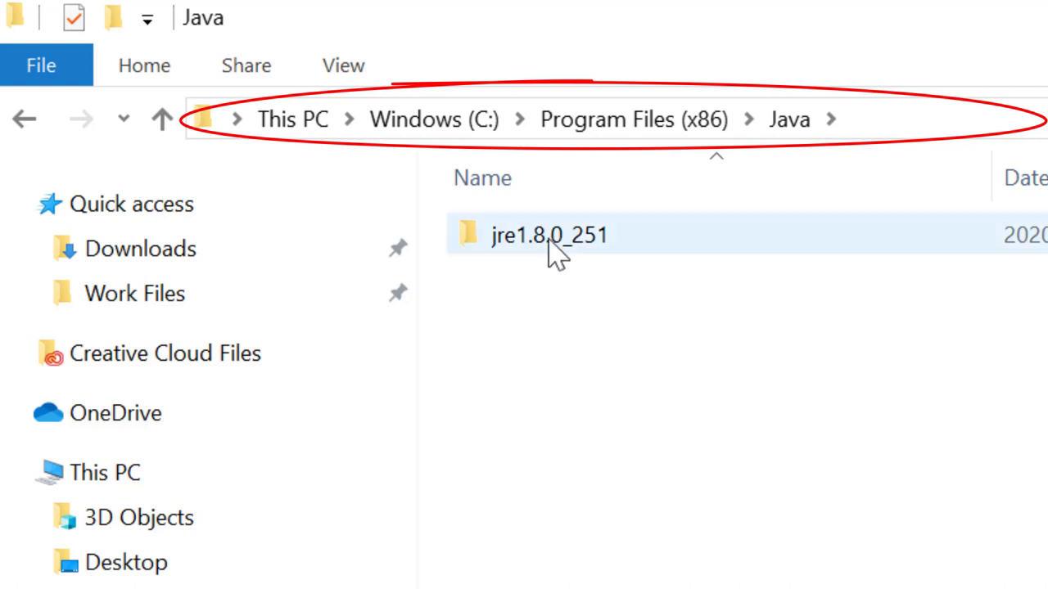
pyautogui.doubleClick(543, 236)
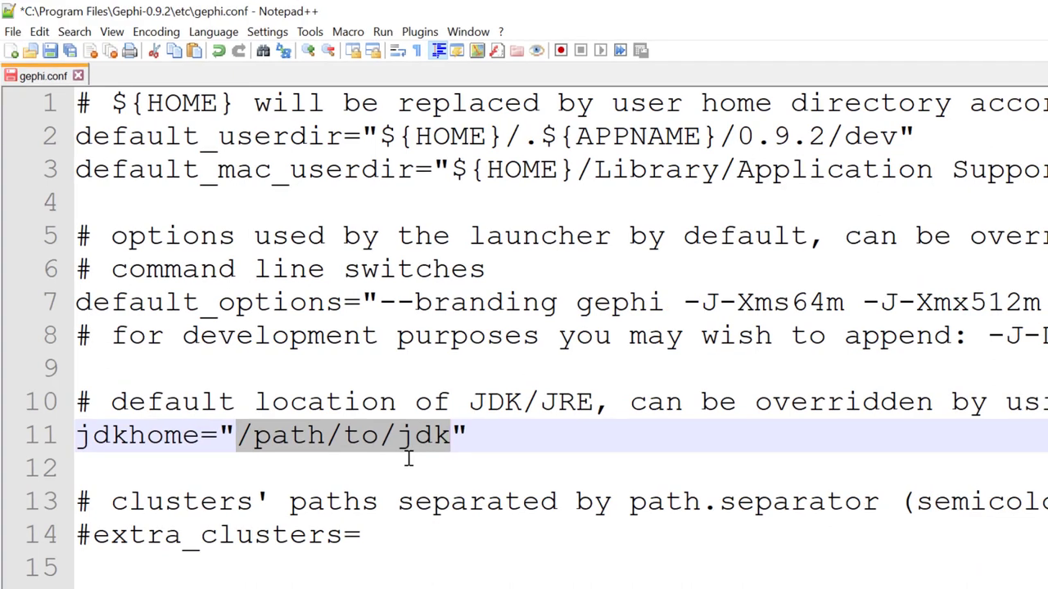
# Step: Set jdkhome to C:\Program Files (x86)\Java\jre1.8.0_251 and launch Gephi from its shortcut
pyautogui.write('C:\\Program Files (x86)\\Java\\jre1.8.0_251')
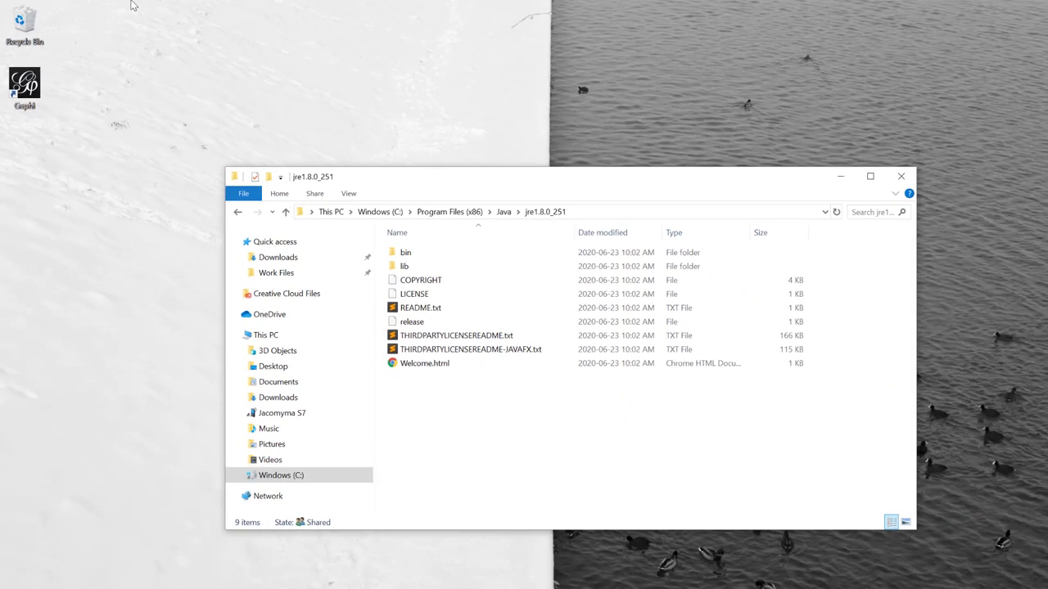
pyautogui.click(30, 82)
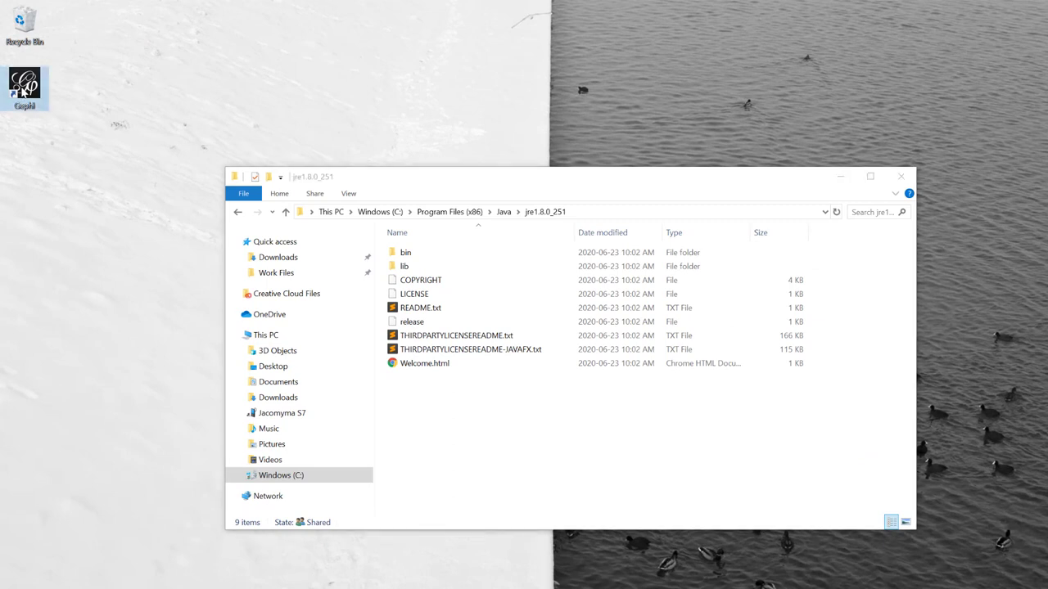